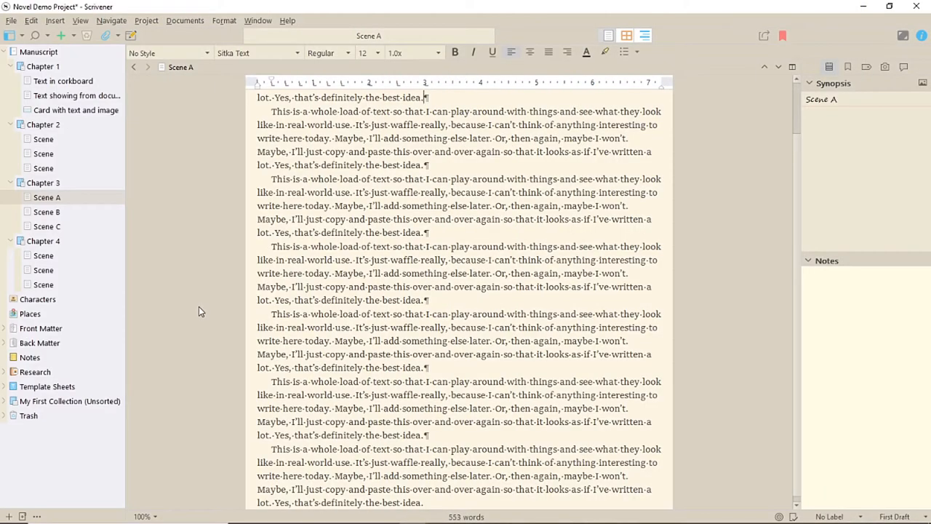
mouse_move(759, 106)
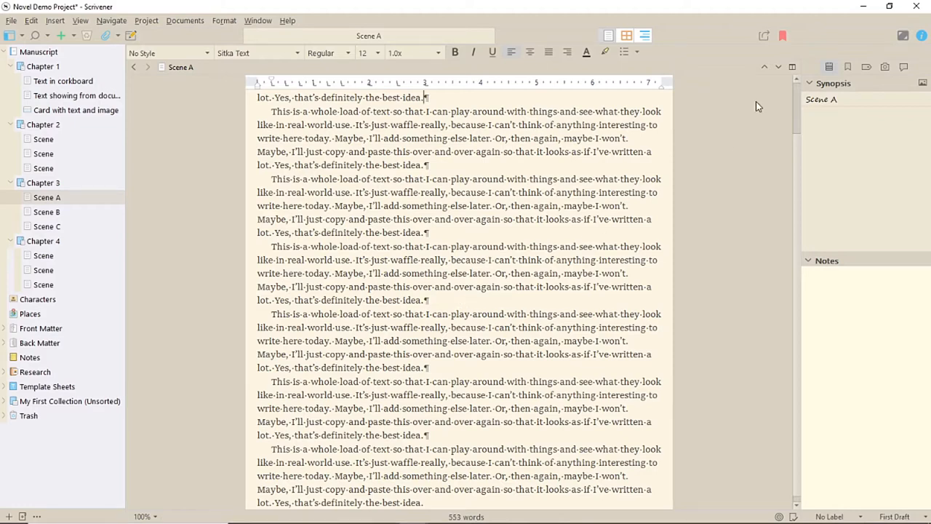
- Split the editor, load Chapter 2 in the right pane, and toggle inspector Bookmarks then Synopsis
click(793, 67)
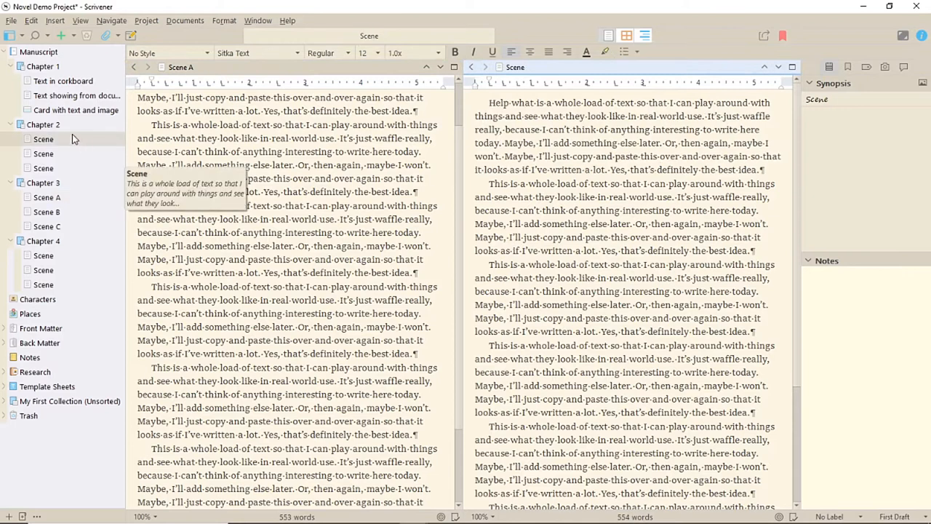
click(43, 124)
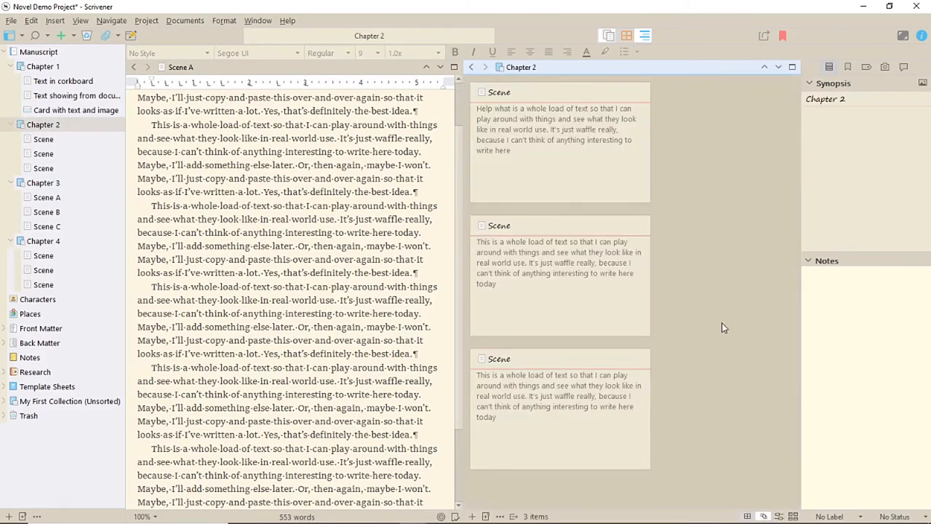
click(849, 66)
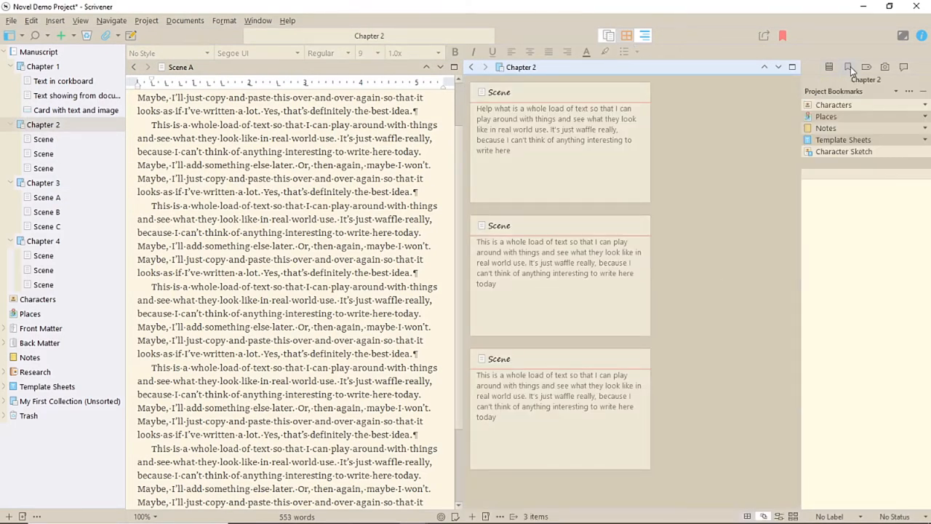
click(830, 67)
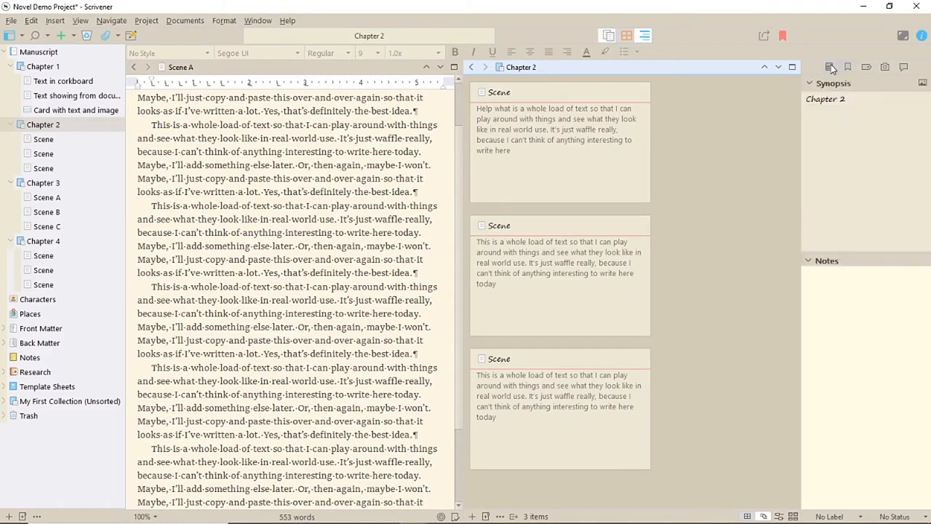
- Bring up the binder context menu for Scene C to open it in Quick Reference
right_click(46, 226)
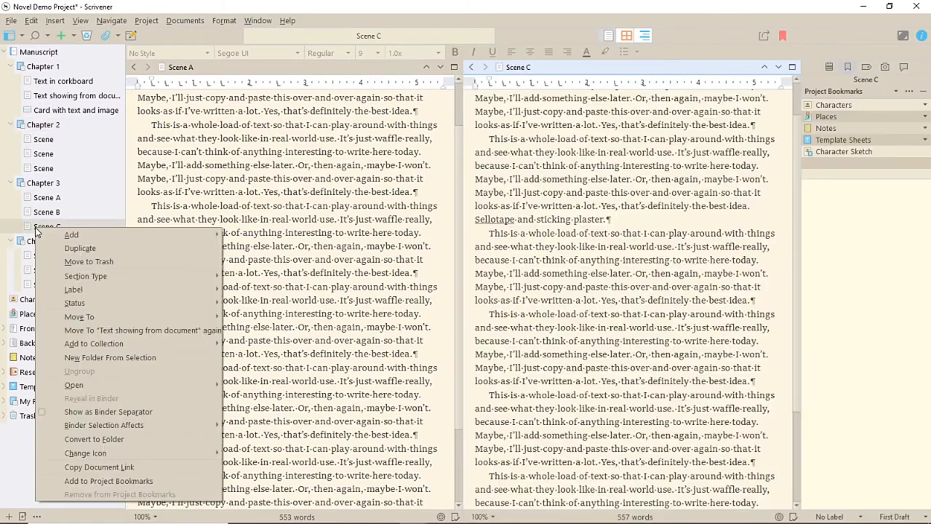
mouse_move(73, 385)
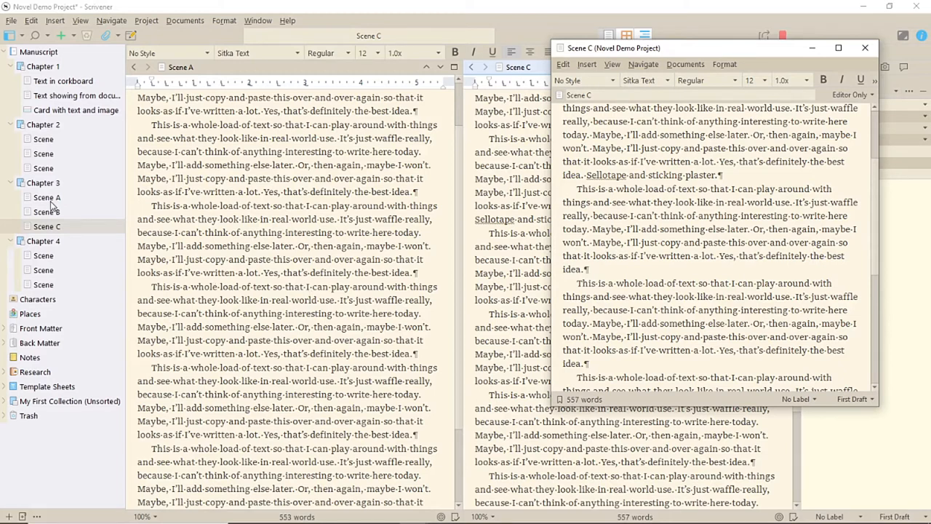
- Bring up Scene A's binder context menu to open it as a copyholder
right_click(45, 197)
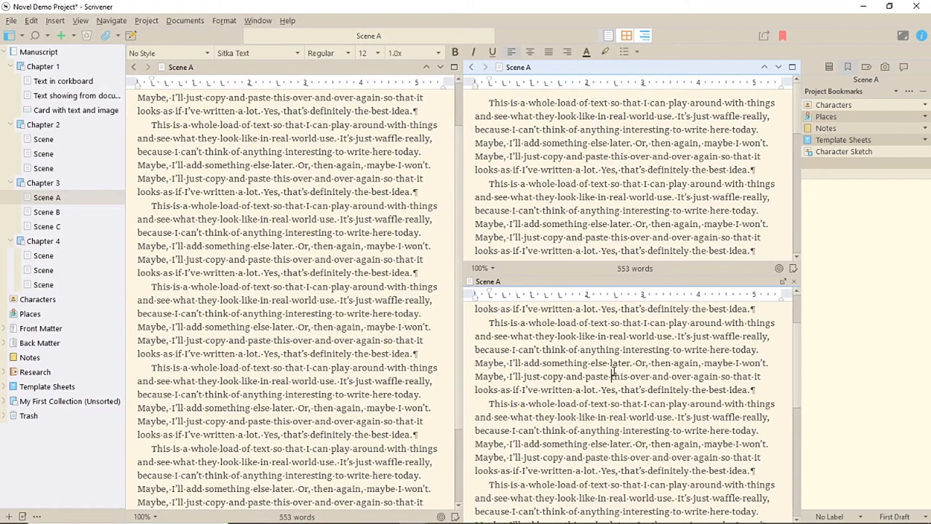
- Type 'jkthis' into Scene A, show Scene C on the left, and right-click Standard Manuscript
text(jkthis)
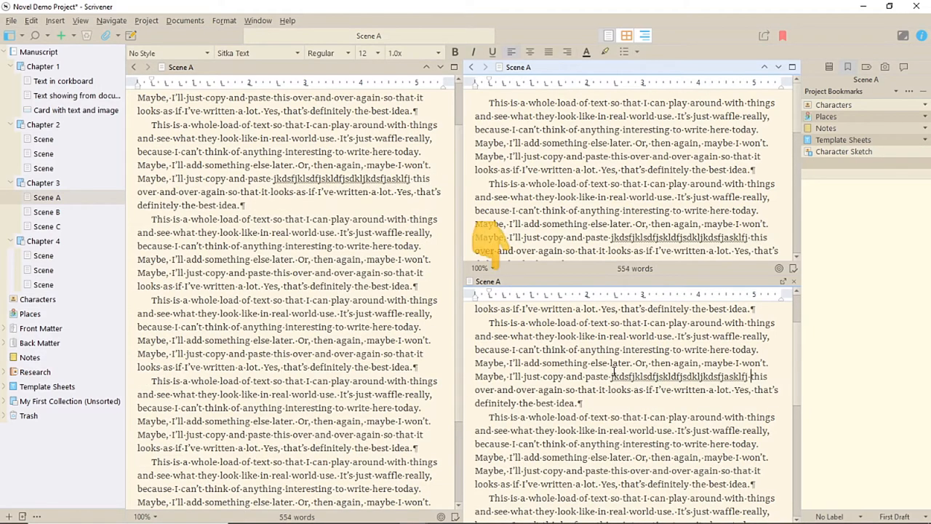
mouse_move(185, 20)
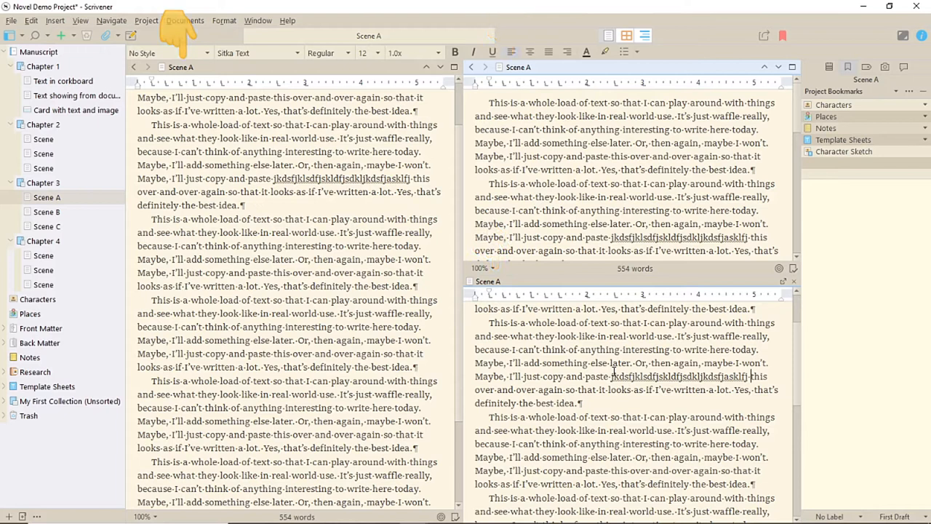
mouse_move(596, 255)
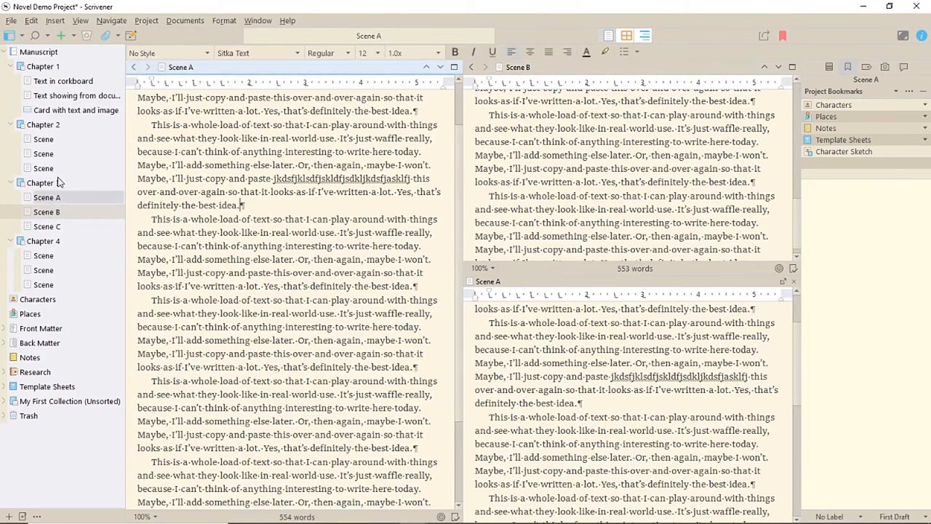
click(46, 227)
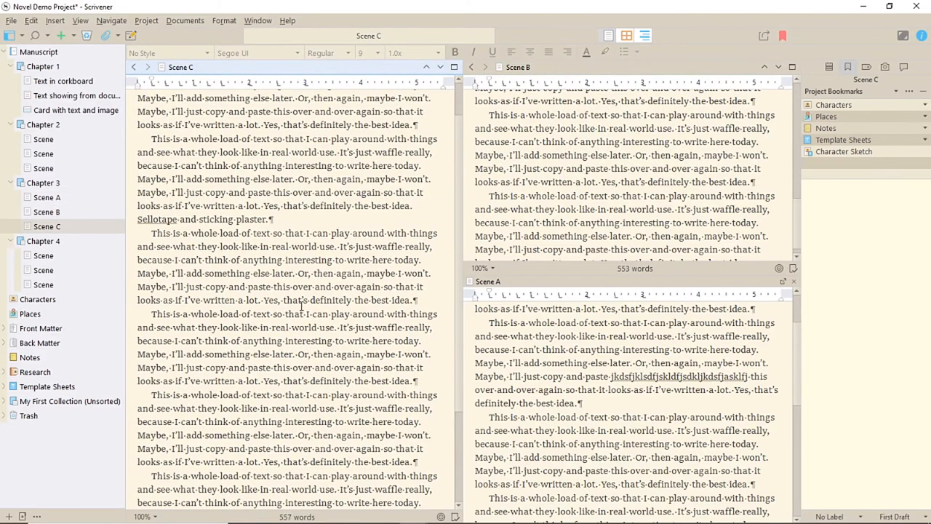
right_click(41, 416)
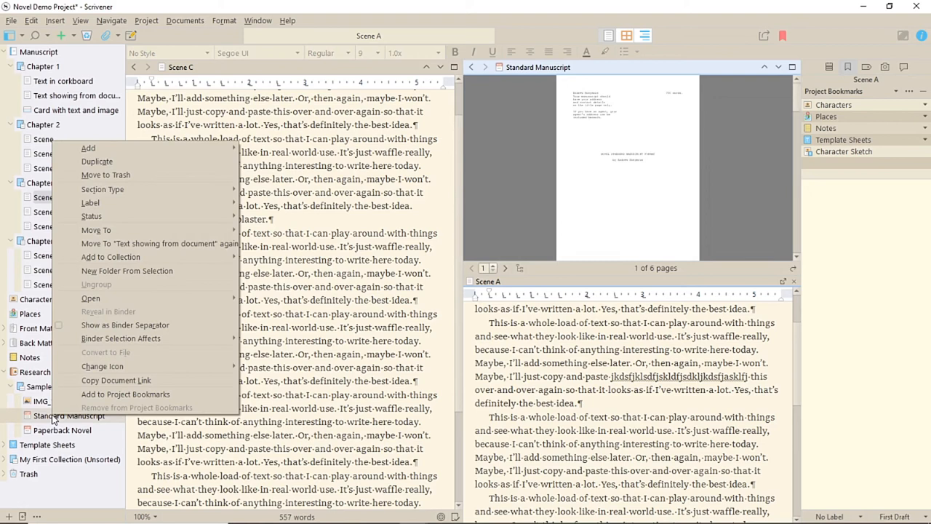